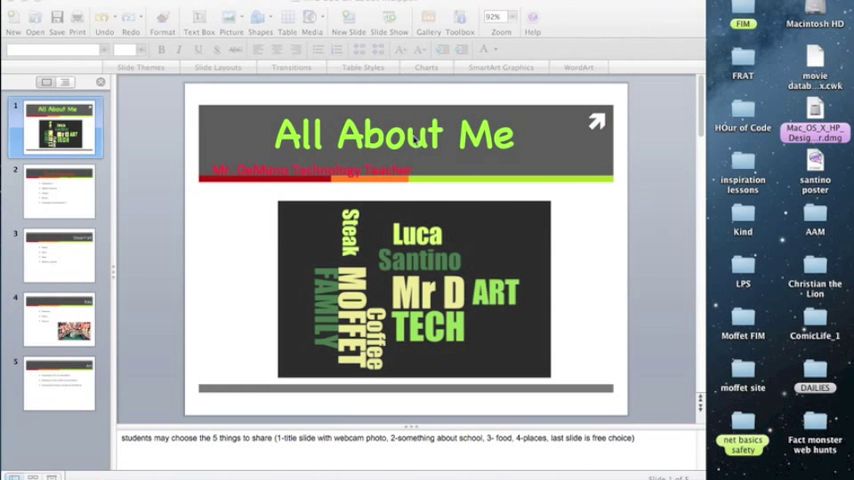
Step: Select the word-cloud picture on the All About Me title slide
{"action": "left_click", "coordinate": [414, 288]}
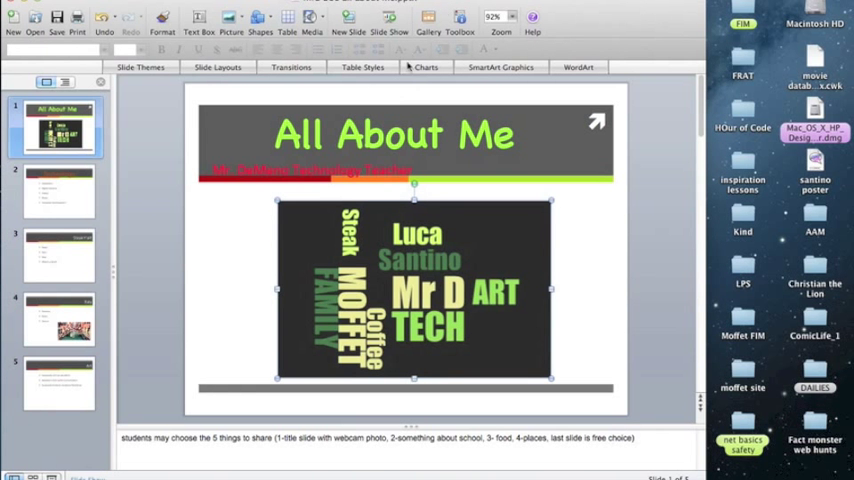
{"action": "mouse_move", "coordinate": [338, 104]}
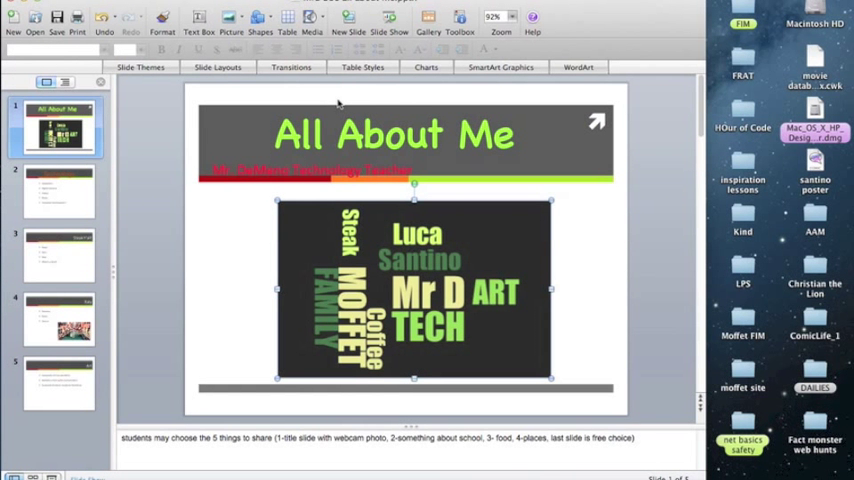
{"action": "mouse_move", "coordinate": [332, 100]}
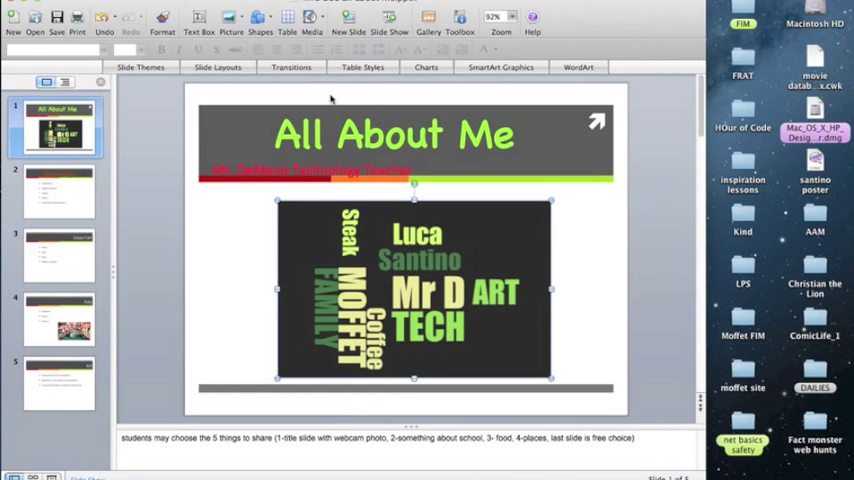
{"action": "mouse_move", "coordinate": [462, 62]}
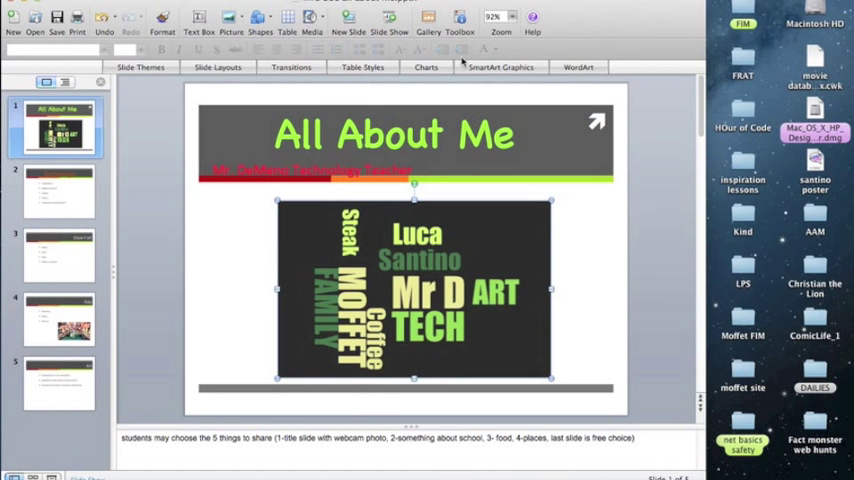
{"action": "mouse_move", "coordinate": [460, 16]}
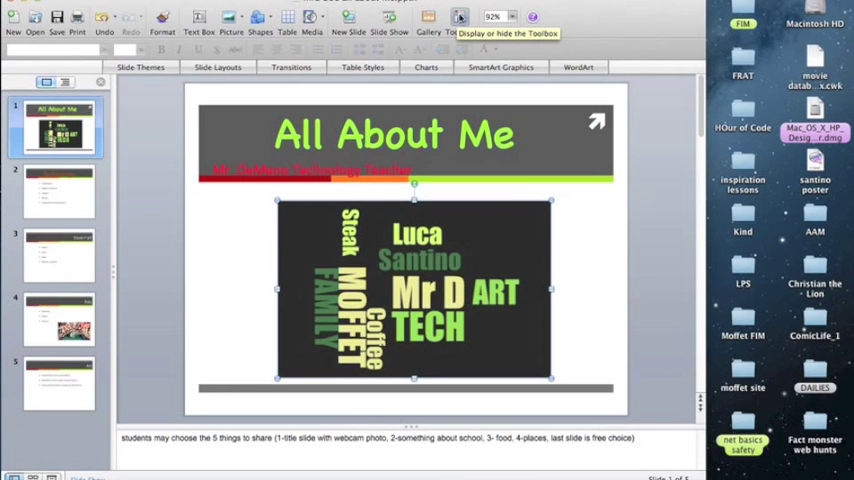
Step: Show the Toolbox's Custom Animation pane for the selected picture
{"action": "left_click", "coordinate": [460, 16]}
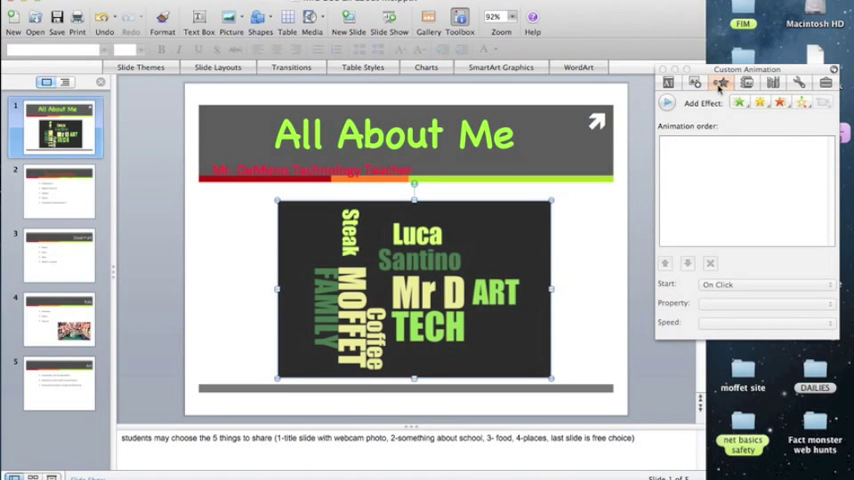
{"action": "mouse_move", "coordinate": [696, 128]}
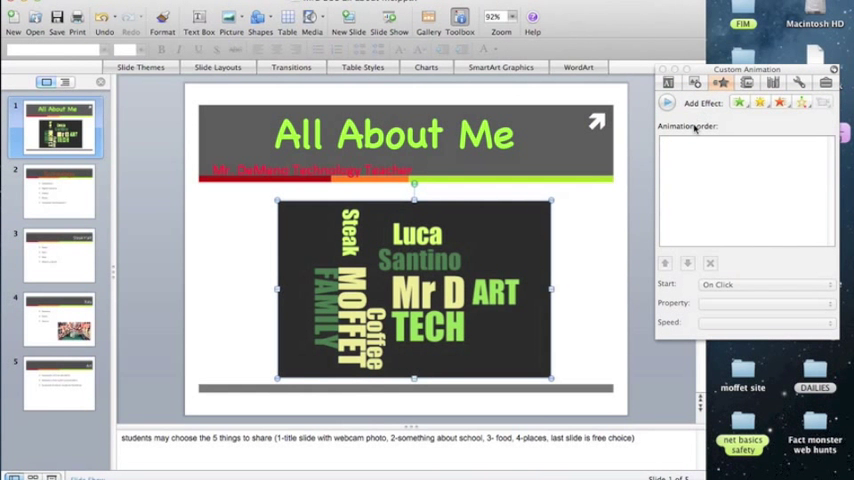
{"action": "mouse_move", "coordinate": [472, 264]}
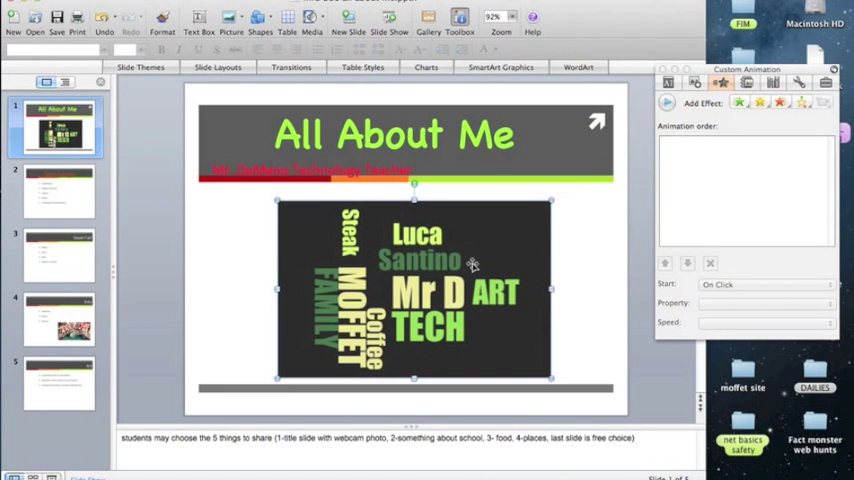
{"action": "mouse_move", "coordinate": [708, 136]}
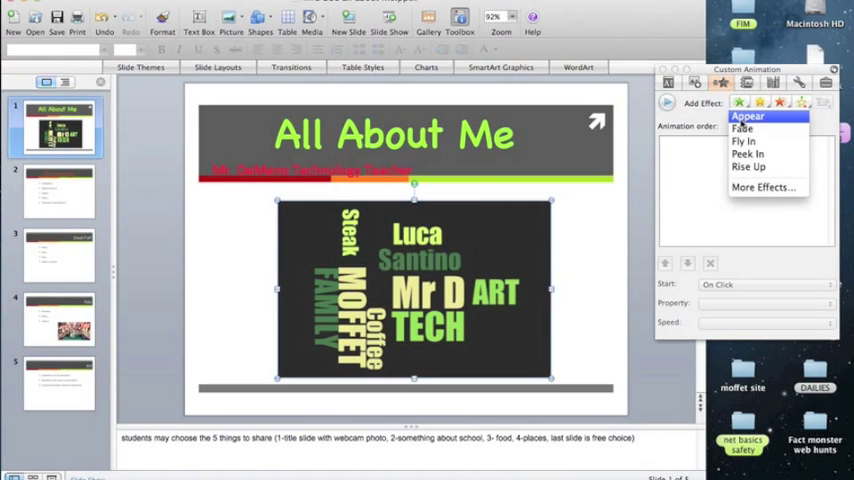
{"action": "mouse_move", "coordinate": [742, 128]}
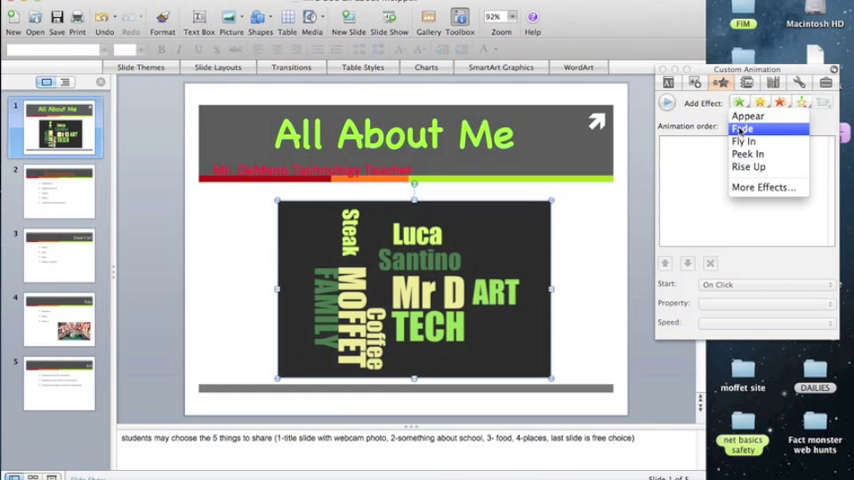
{"action": "mouse_move", "coordinate": [744, 140]}
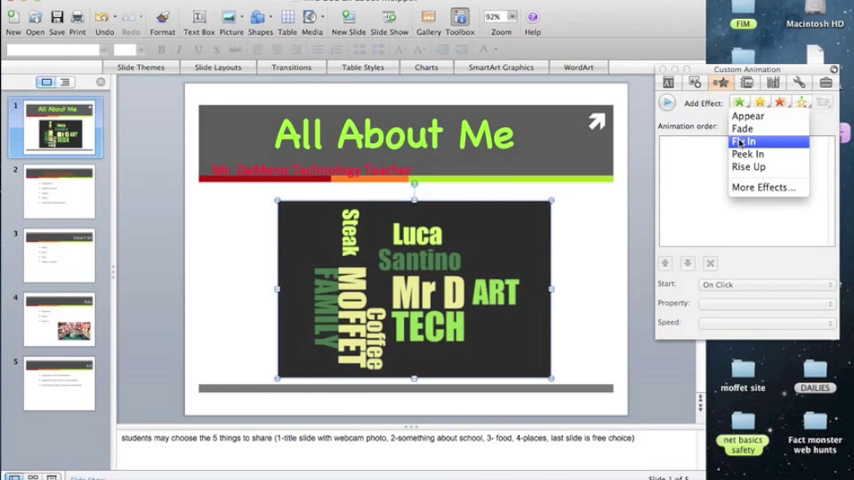
Step: Apply a Fly In entrance effect to the word-cloud picture
{"action": "left_click", "coordinate": [744, 140]}
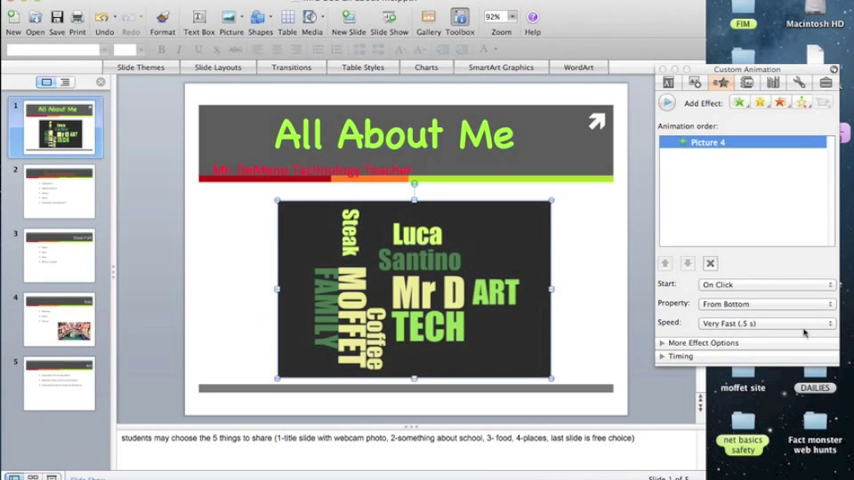
Step: Set the Fly In to Medium (2 s) speed entering From Left
{"action": "left_click", "coordinate": [764, 322]}
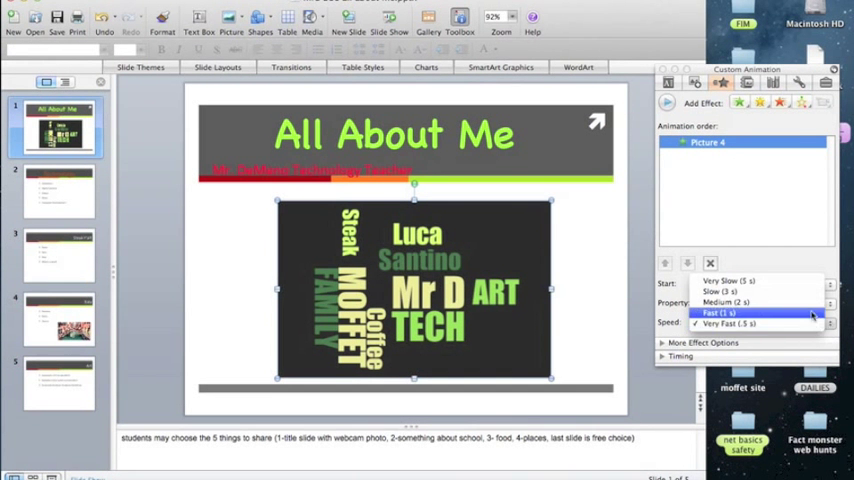
{"action": "left_click", "coordinate": [724, 302]}
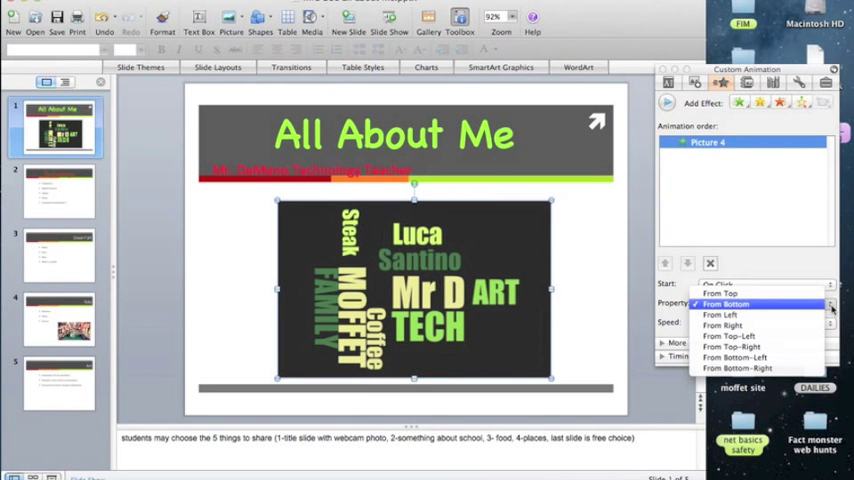
{"action": "mouse_move", "coordinate": [720, 314]}
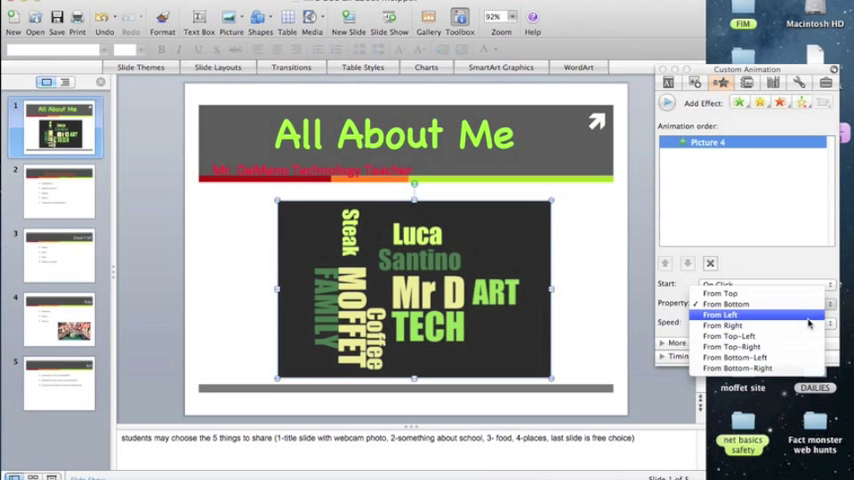
{"action": "left_click", "coordinate": [720, 314]}
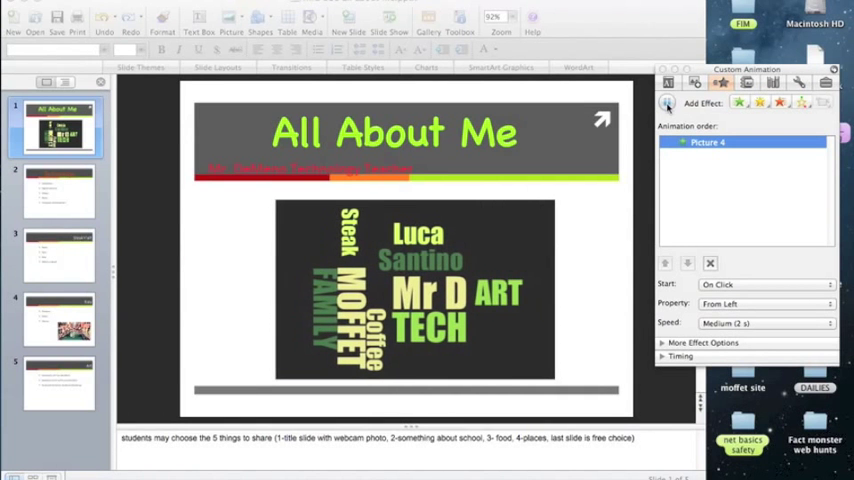
{"action": "left_click", "coordinate": [414, 290]}
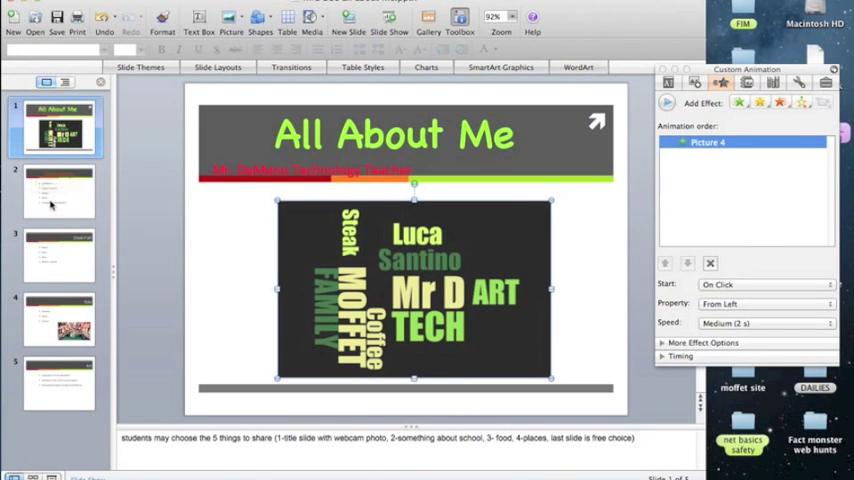
Step: Go to slide 2 and select the Technology title for an emphasis effect
{"action": "left_click", "coordinate": [58, 192]}
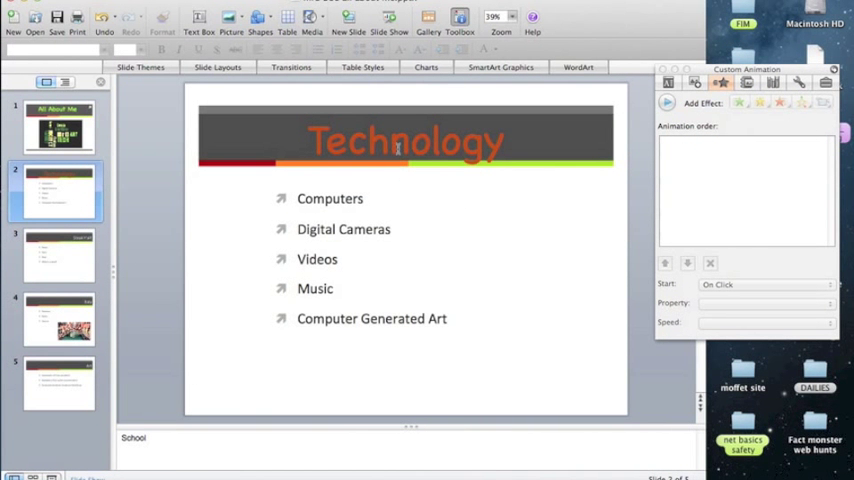
{"action": "left_click", "coordinate": [404, 140]}
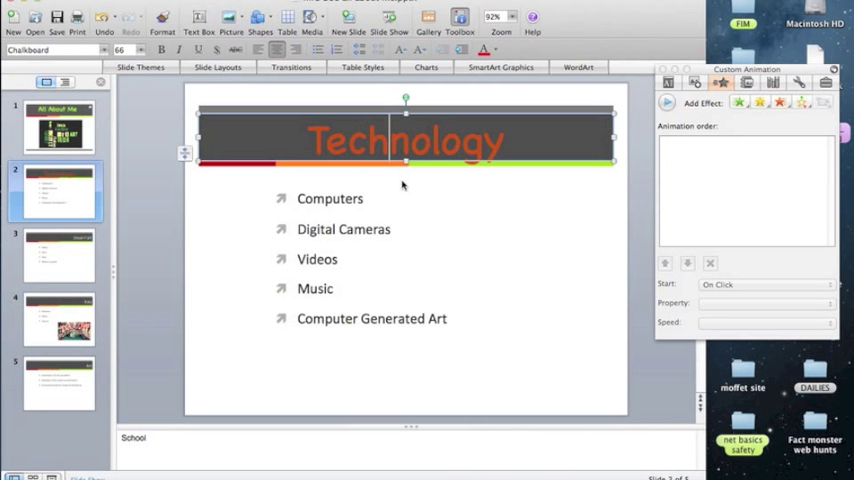
{"action": "mouse_move", "coordinate": [484, 110]}
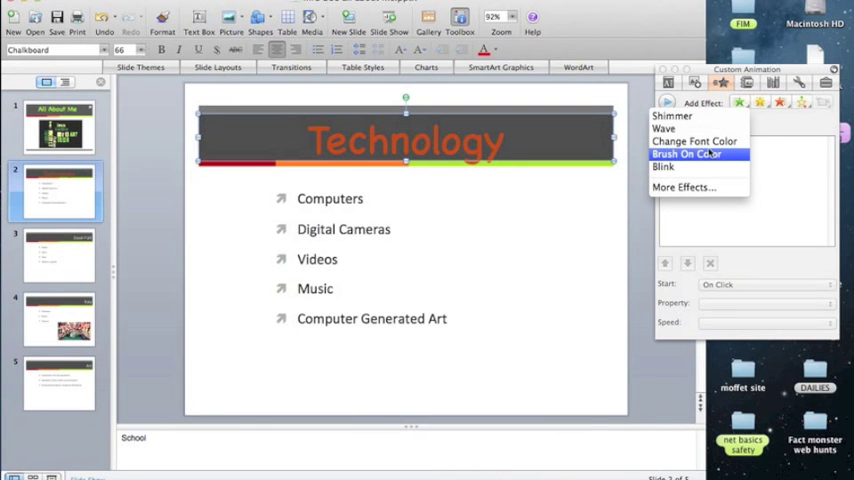
Step: Apply Brush On Color to the Technology title with a dark colour at Slow (3 s)
{"action": "left_click", "coordinate": [694, 140]}
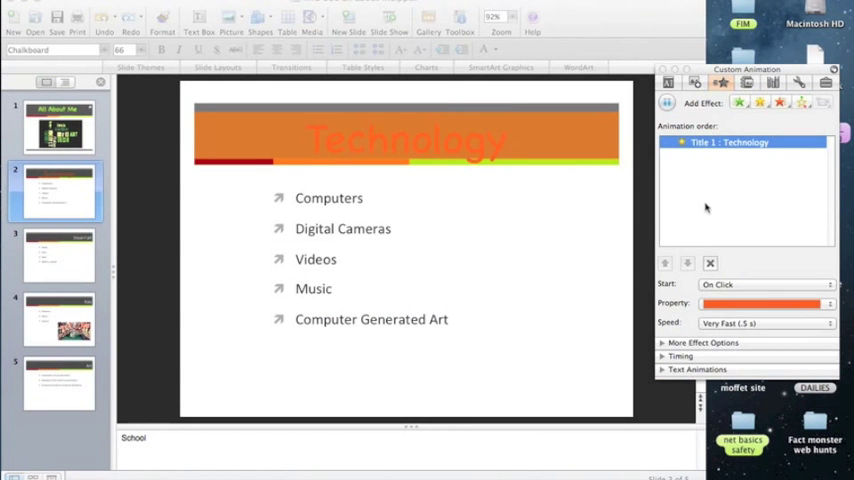
{"action": "left_click", "coordinate": [404, 140]}
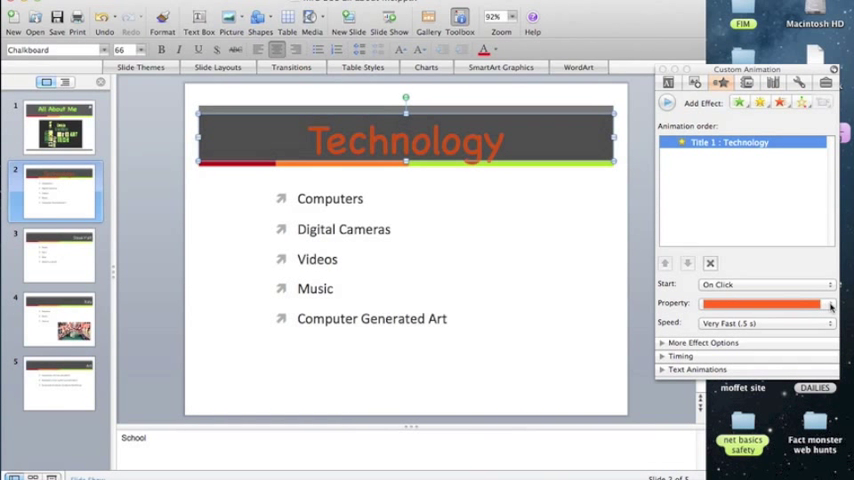
{"action": "left_click", "coordinate": [830, 304]}
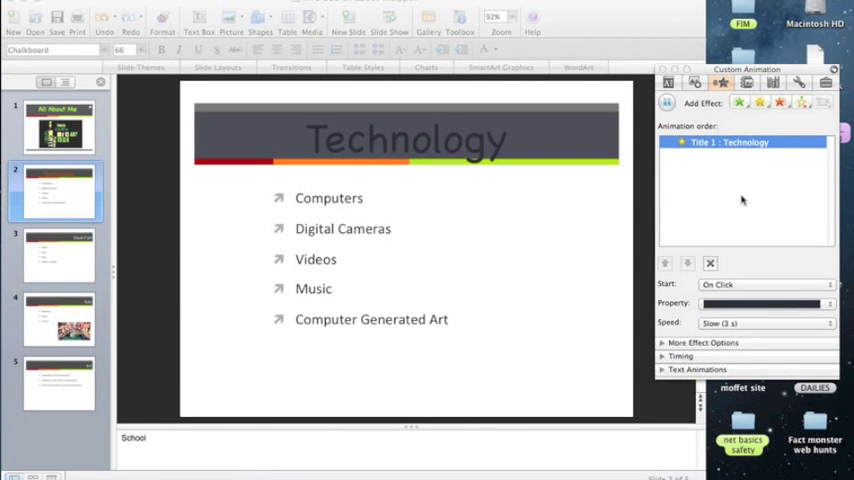
{"action": "mouse_move", "coordinate": [268, 136]}
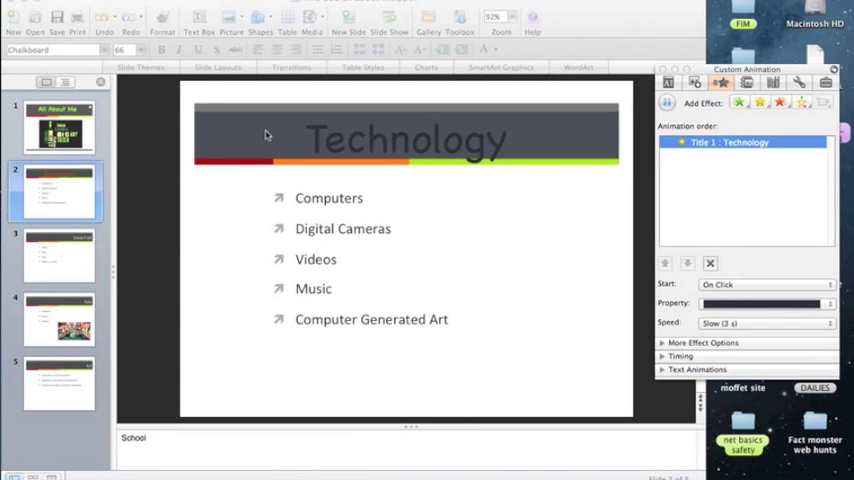
Step: Go to slide 3 and select the Steak Y'all! title
{"action": "left_click", "coordinate": [58, 252]}
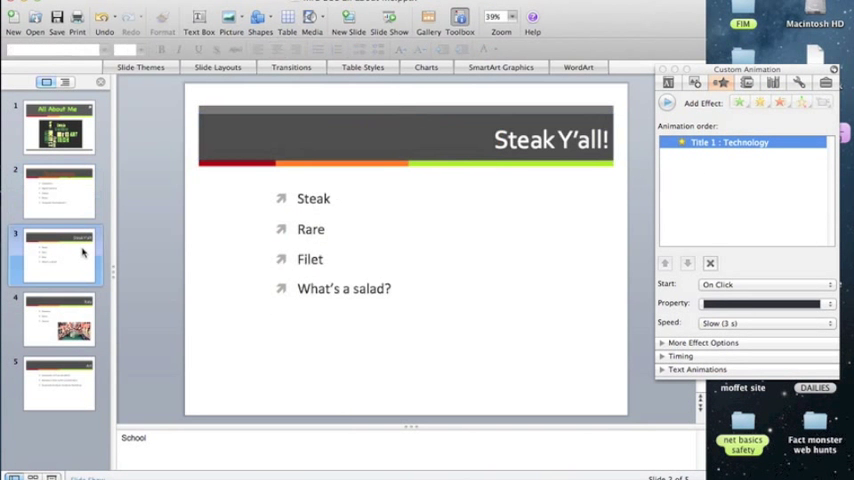
{"action": "left_click", "coordinate": [710, 264]}
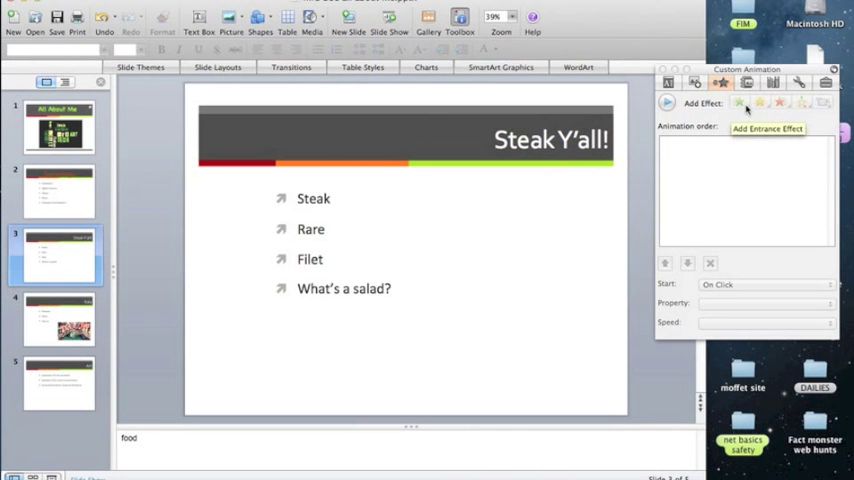
{"action": "mouse_move", "coordinate": [758, 104]}
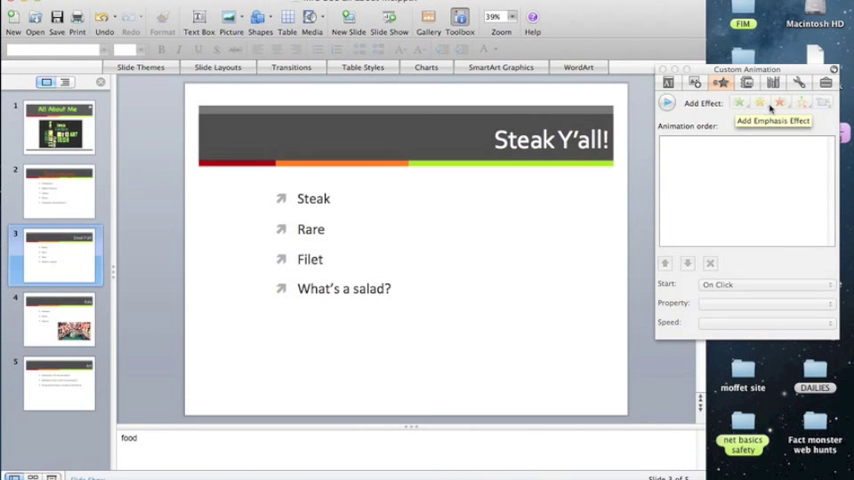
{"action": "mouse_move", "coordinate": [584, 152]}
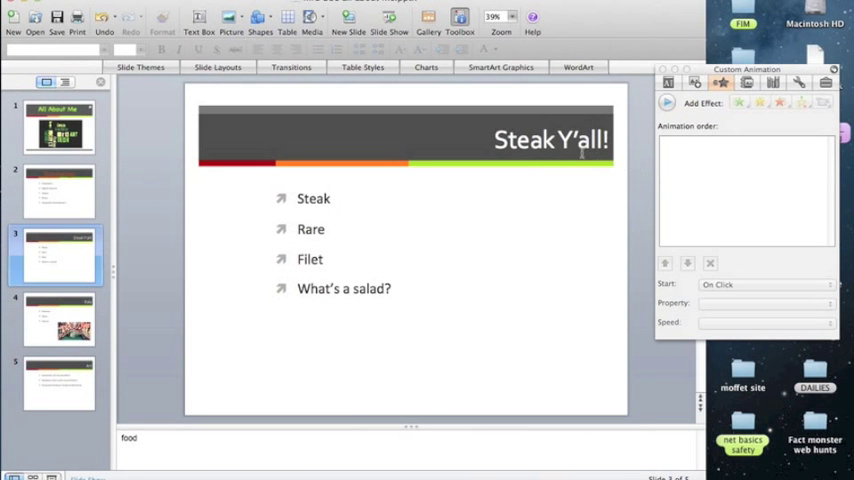
{"action": "left_click", "coordinate": [550, 140]}
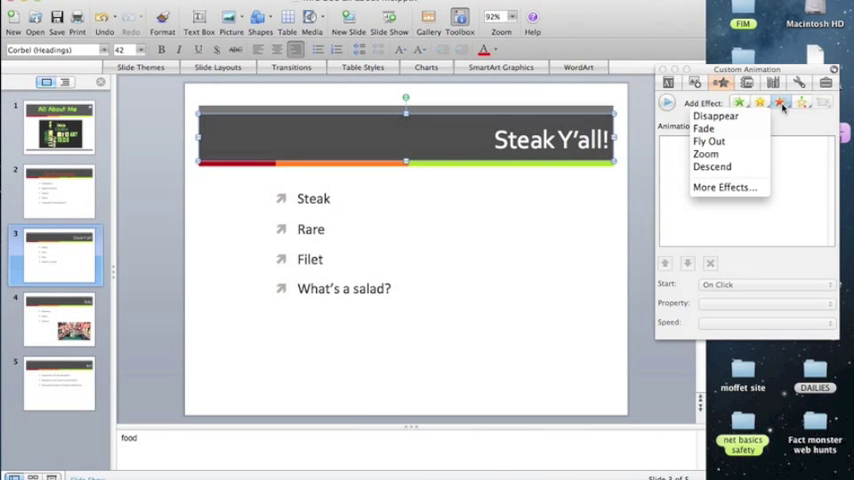
{"action": "mouse_move", "coordinate": [712, 168]}
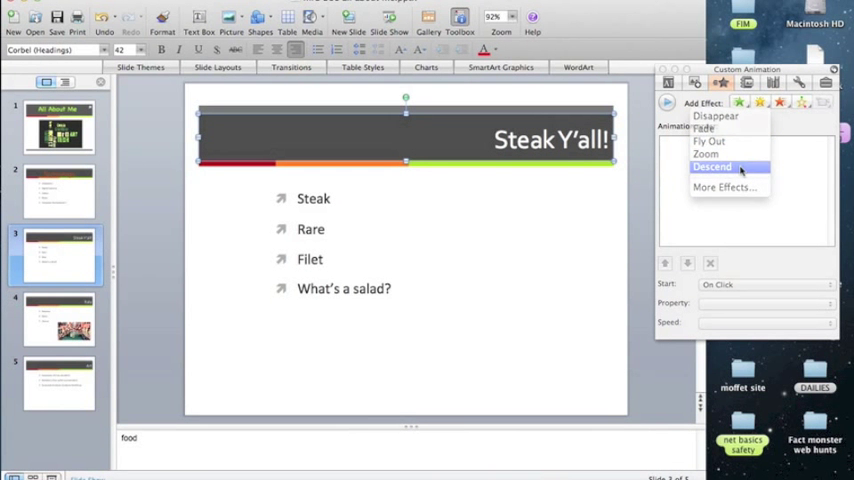
Step: Give the title a Descend exit effect at Medium speed
{"action": "left_click", "coordinate": [712, 168]}
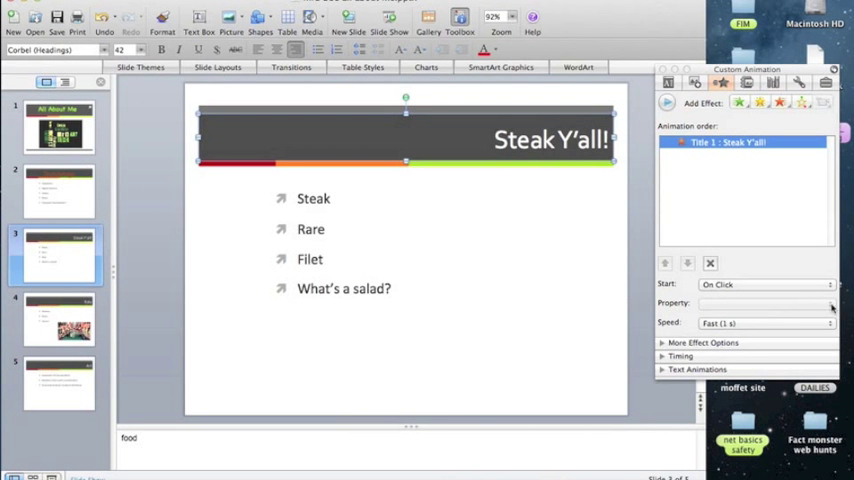
{"action": "left_click", "coordinate": [828, 324]}
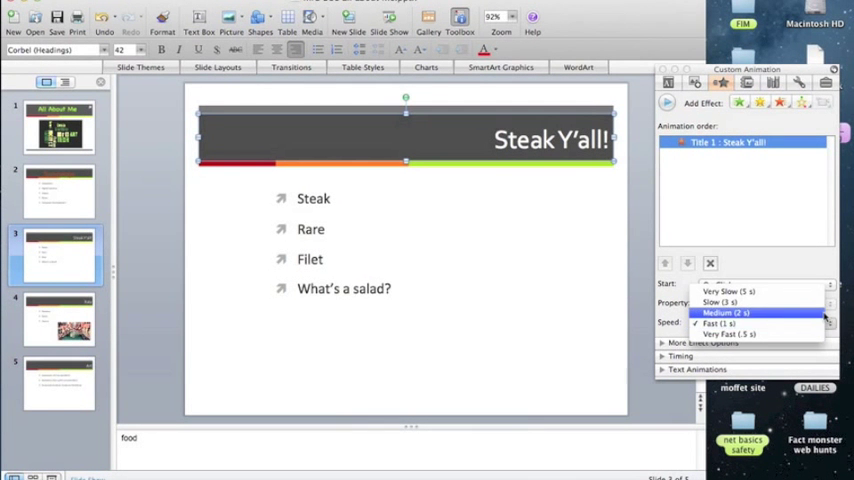
{"action": "left_click", "coordinate": [728, 312]}
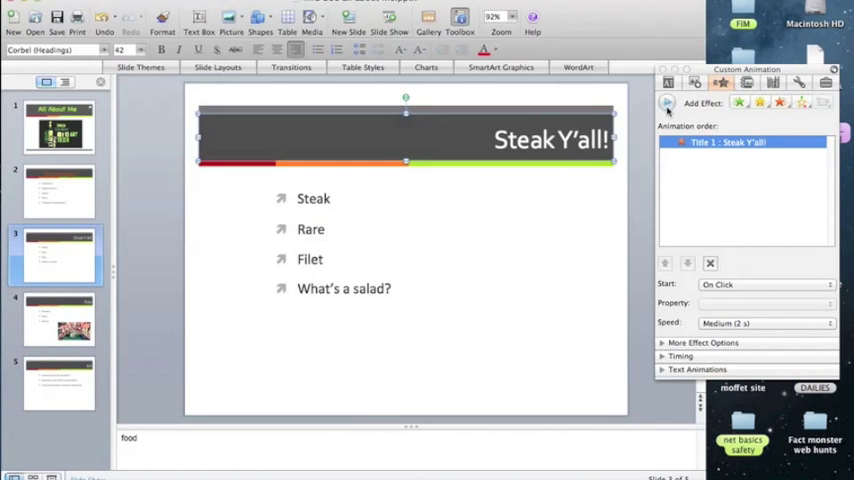
{"action": "mouse_move", "coordinate": [544, 200]}
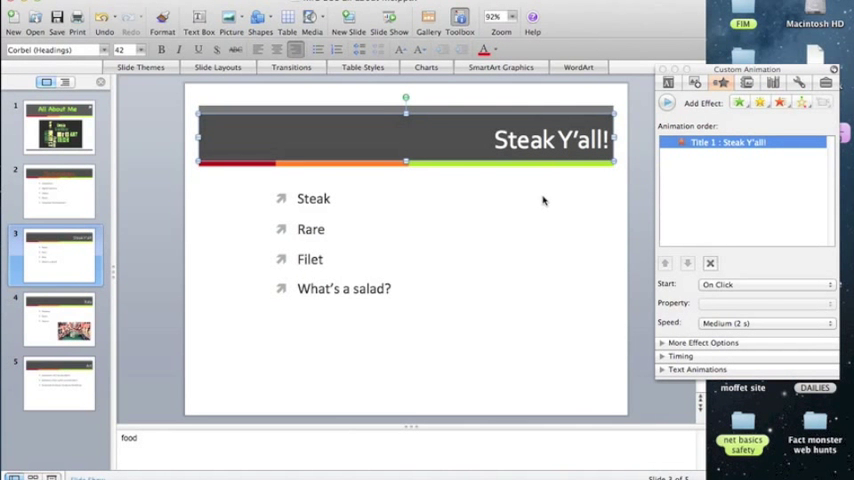
{"action": "mouse_move", "coordinate": [448, 220]}
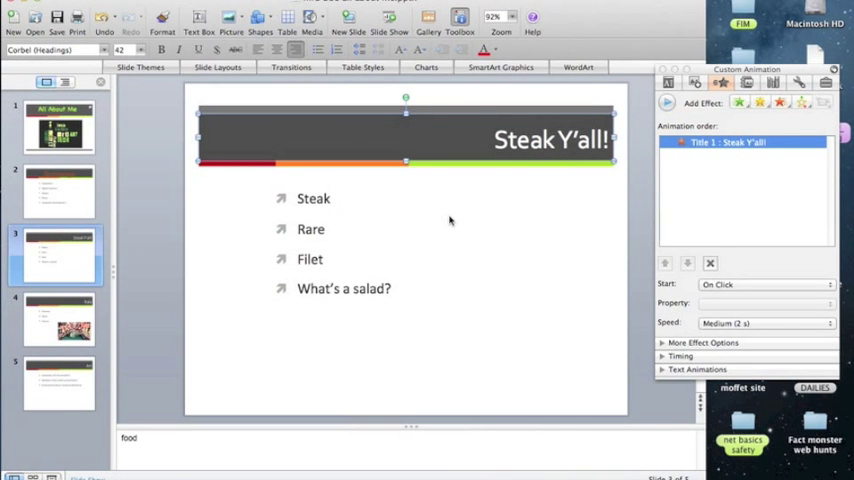
{"action": "mouse_move", "coordinate": [304, 216]}
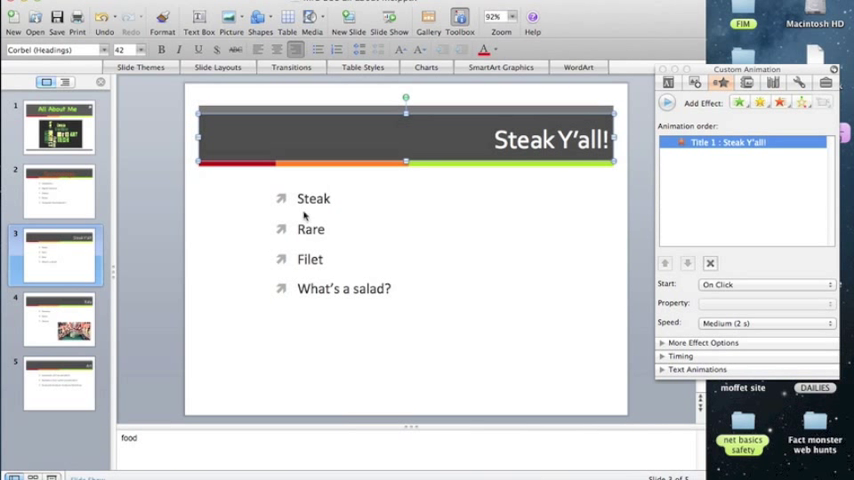
{"action": "left_click", "coordinate": [58, 318]}
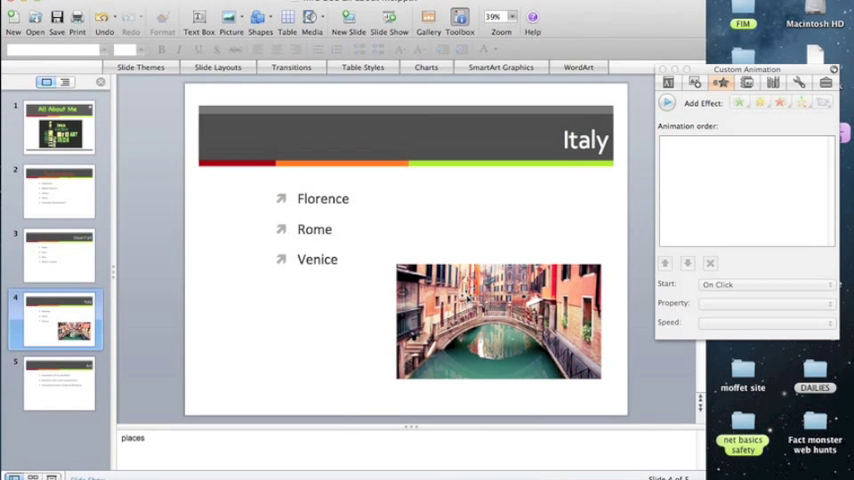
Step: Give the Venice picture a Scribble motion path set to Slow speed
{"action": "left_click", "coordinate": [498, 320]}
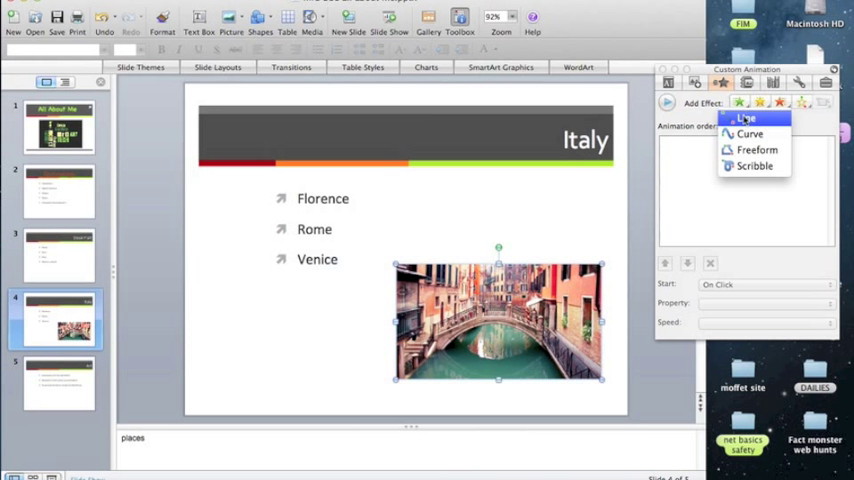
{"action": "mouse_move", "coordinate": [754, 166]}
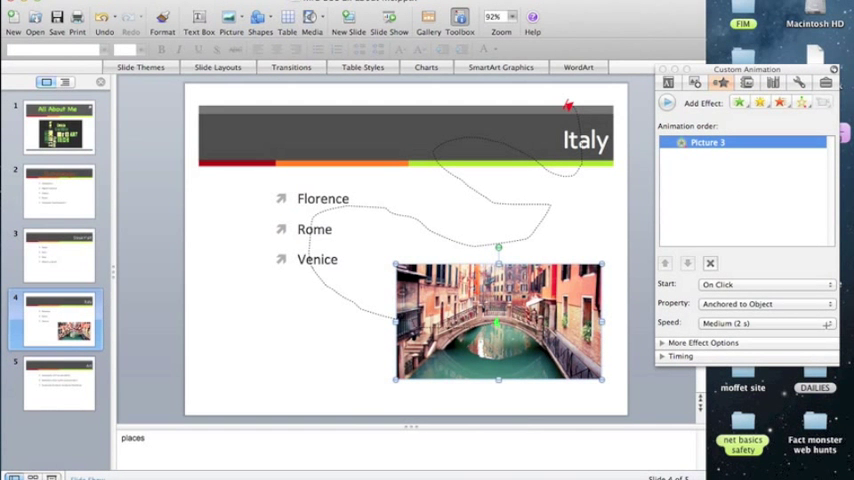
{"action": "left_click", "coordinate": [828, 322]}
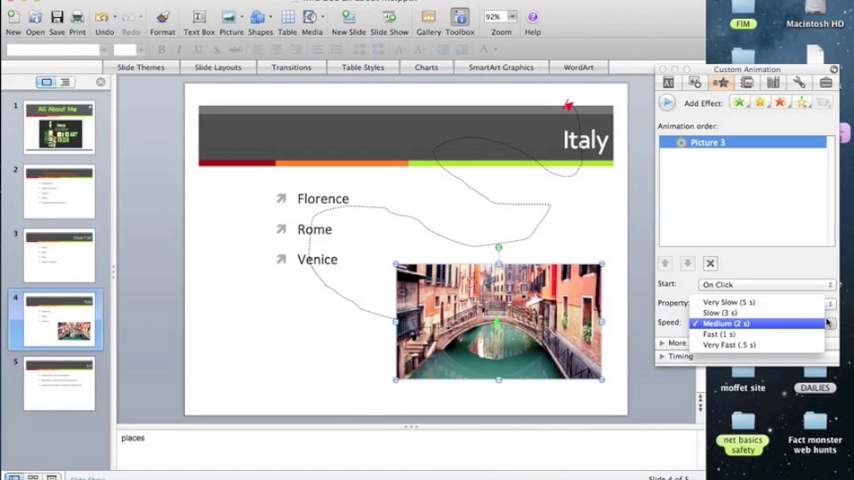
{"action": "left_click", "coordinate": [720, 312]}
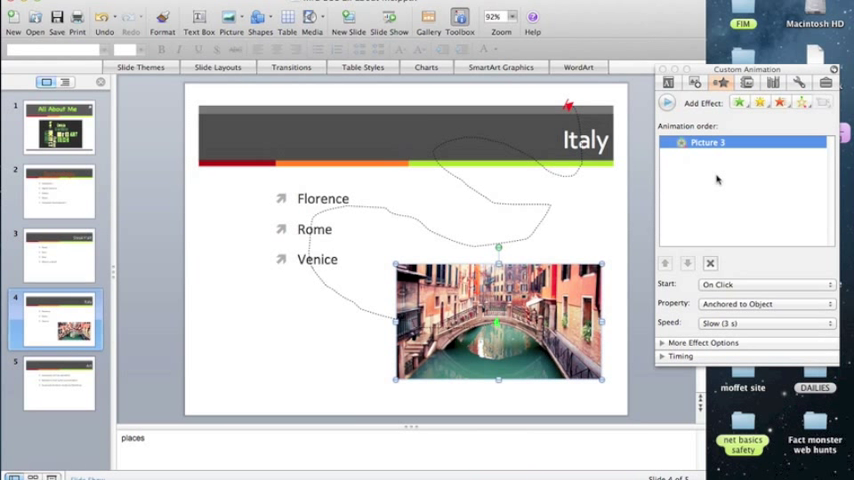
{"action": "mouse_move", "coordinate": [684, 158]}
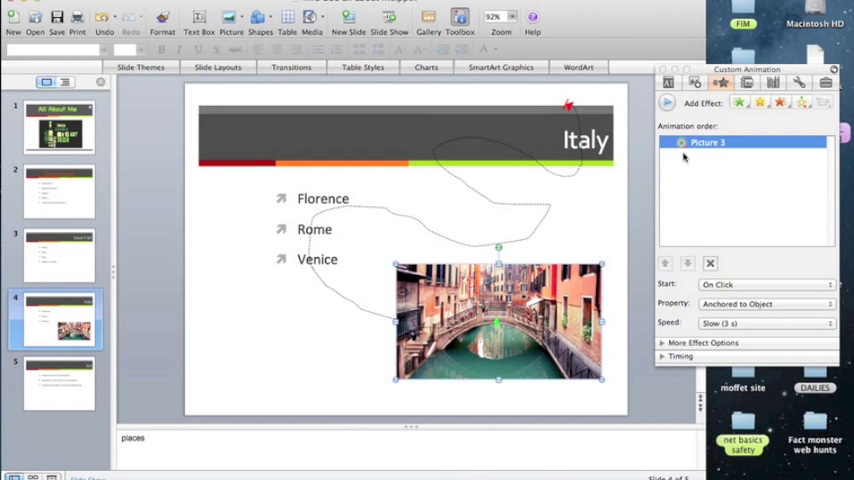
{"action": "mouse_move", "coordinate": [574, 172]}
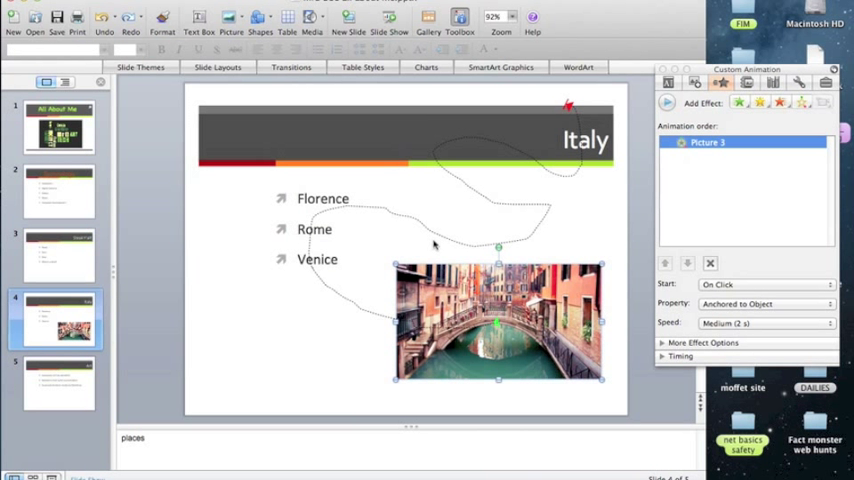
{"action": "mouse_move", "coordinate": [458, 252]}
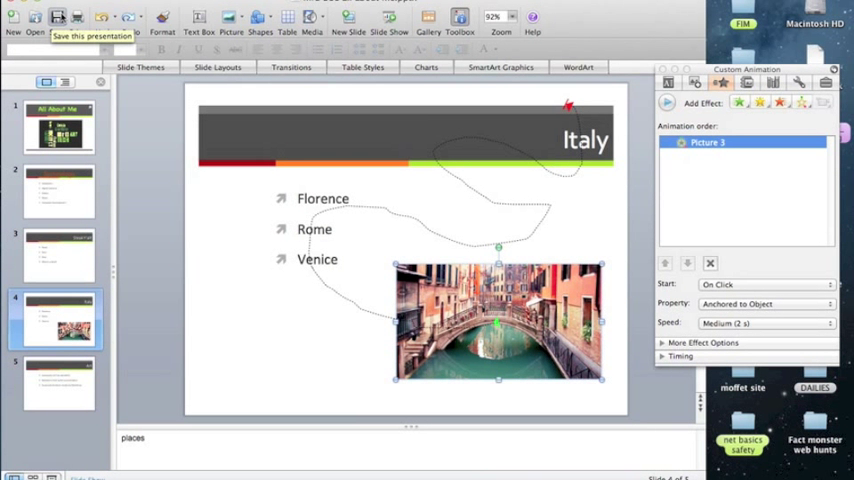
Step: Return the motion path to Medium speed and save the presentation
{"action": "left_click", "coordinate": [58, 190]}
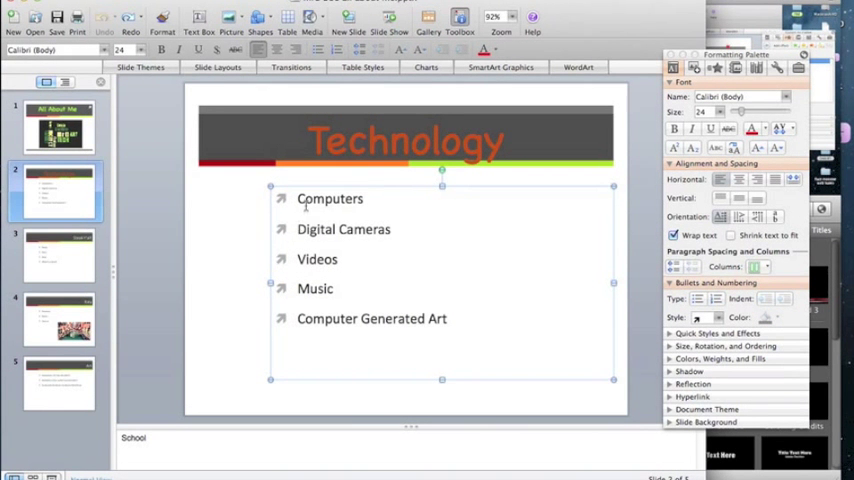
{"action": "mouse_move", "coordinate": [508, 232]}
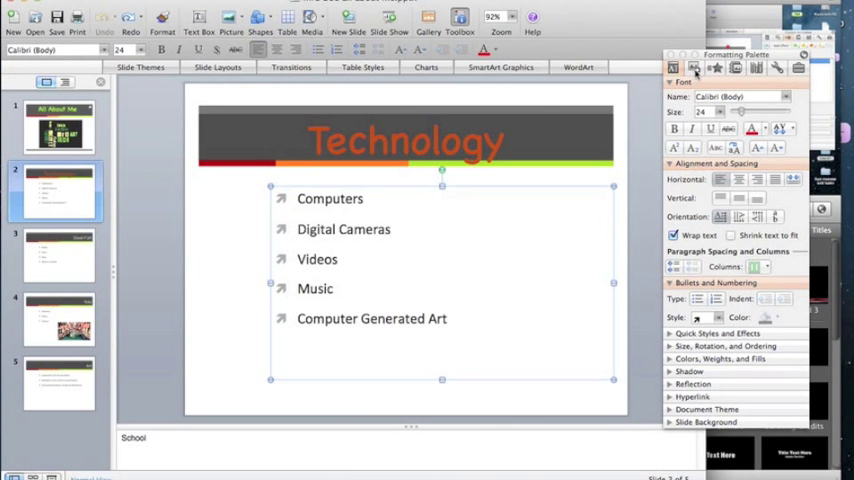
Step: Apply a Rise Up entrance effect to the Technology bullet placeholder
{"action": "left_click", "coordinate": [728, 68]}
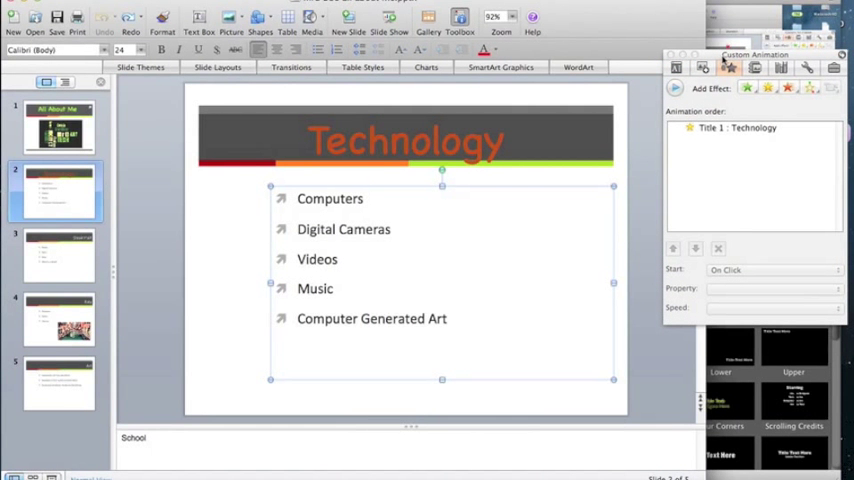
{"action": "mouse_move", "coordinate": [748, 88]}
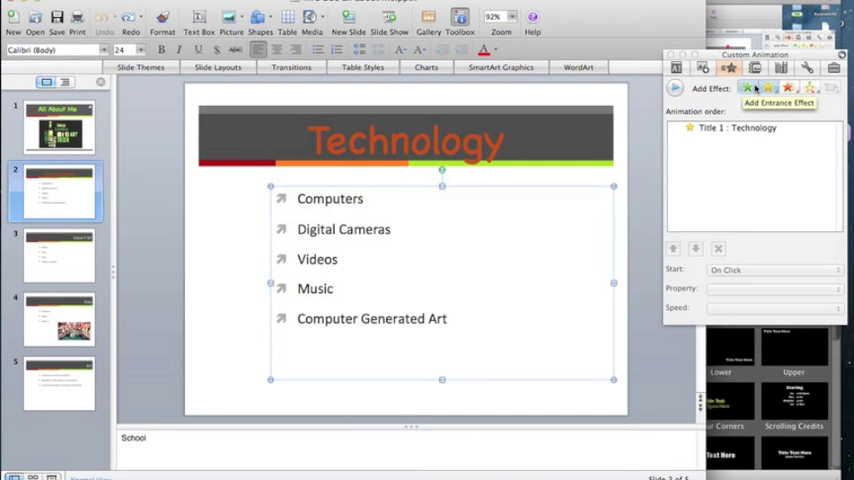
{"action": "left_click", "coordinate": [748, 88]}
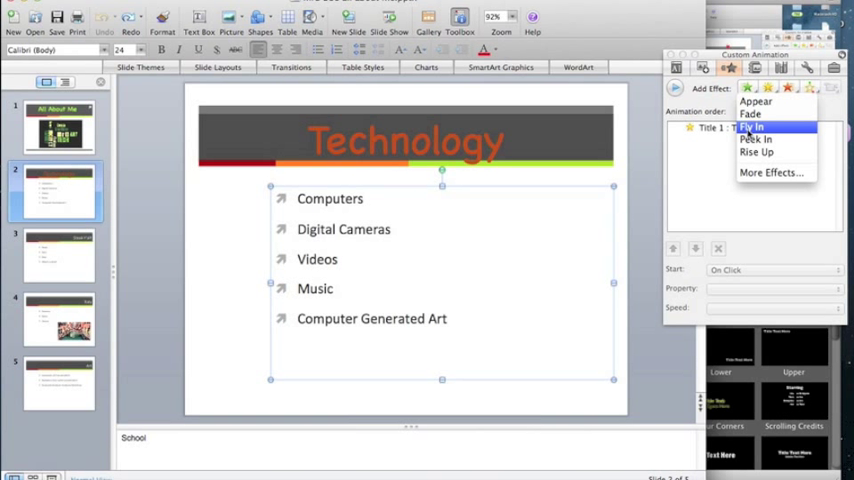
{"action": "mouse_move", "coordinate": [756, 152]}
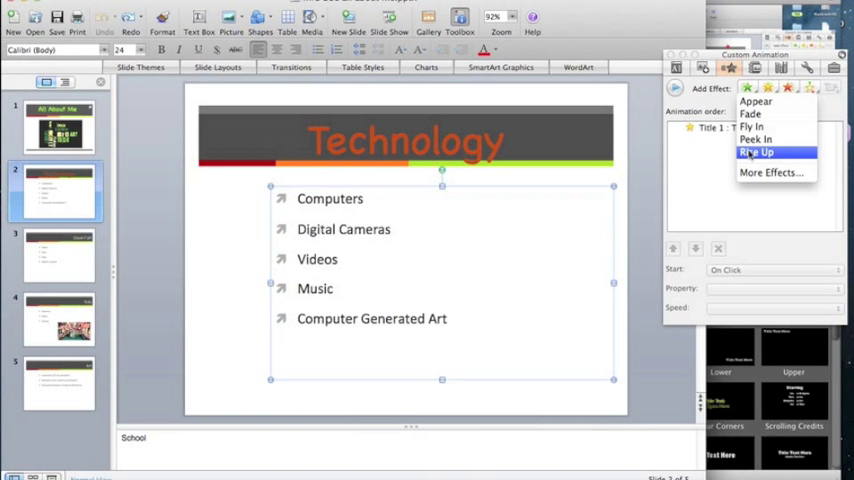
{"action": "left_click", "coordinate": [756, 152]}
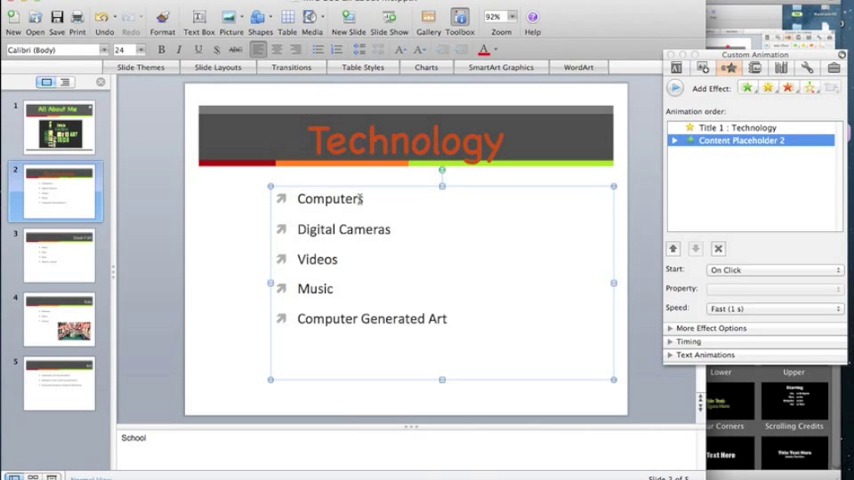
{"action": "mouse_move", "coordinate": [362, 200]}
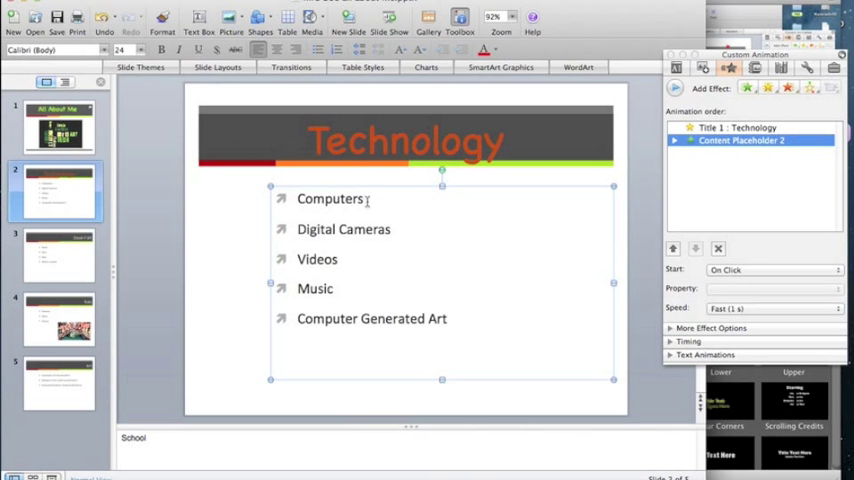
{"action": "mouse_move", "coordinate": [380, 210]}
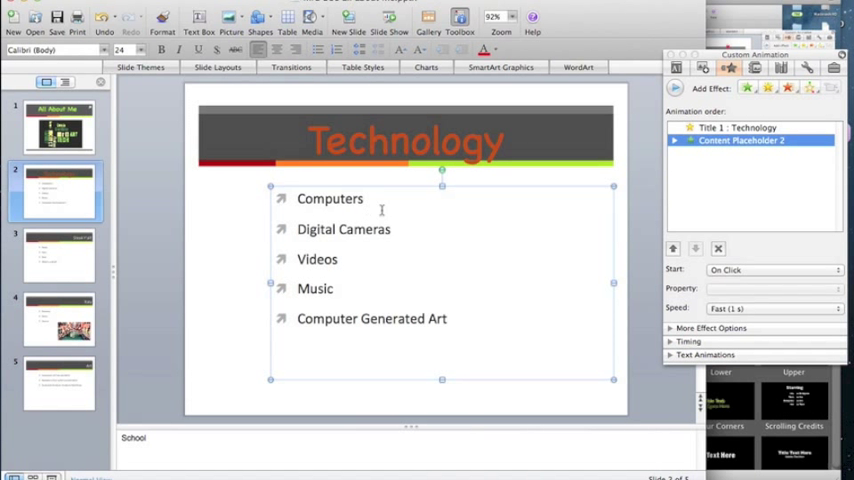
{"action": "mouse_move", "coordinate": [472, 228]}
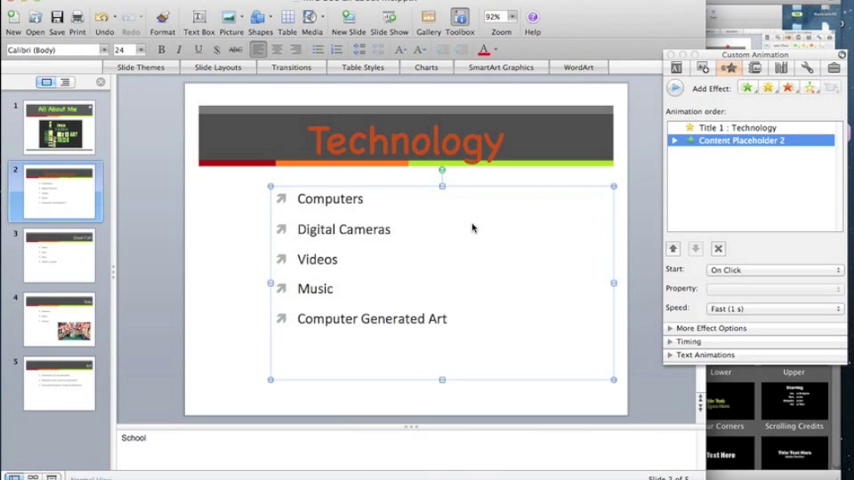